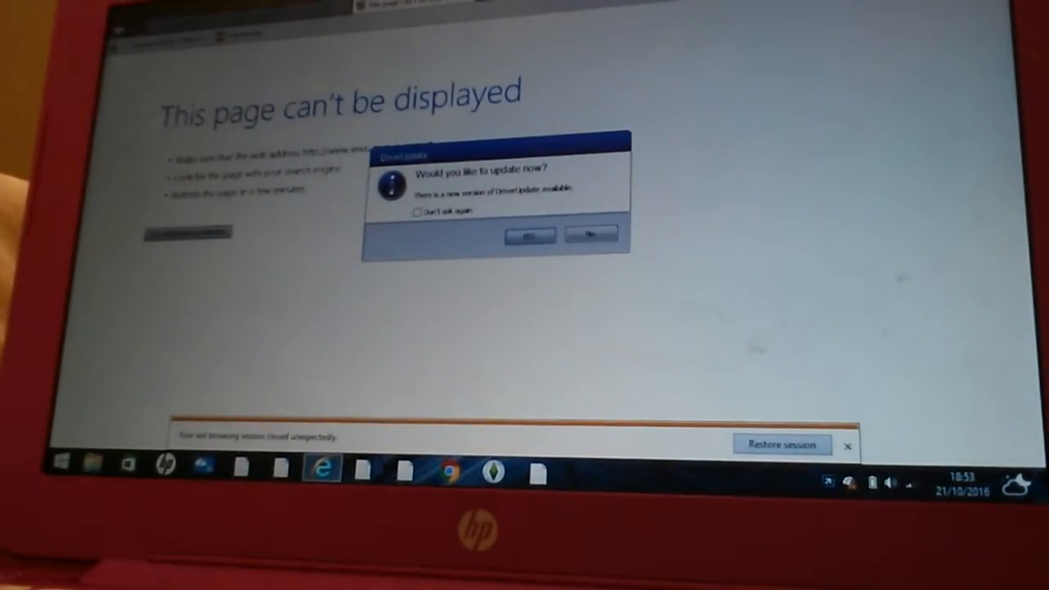
Decline the DriverUpdate offer, confirm cancelling its setup, and close the wizard
{"action": "left_click", "coordinate": [528, 237]}
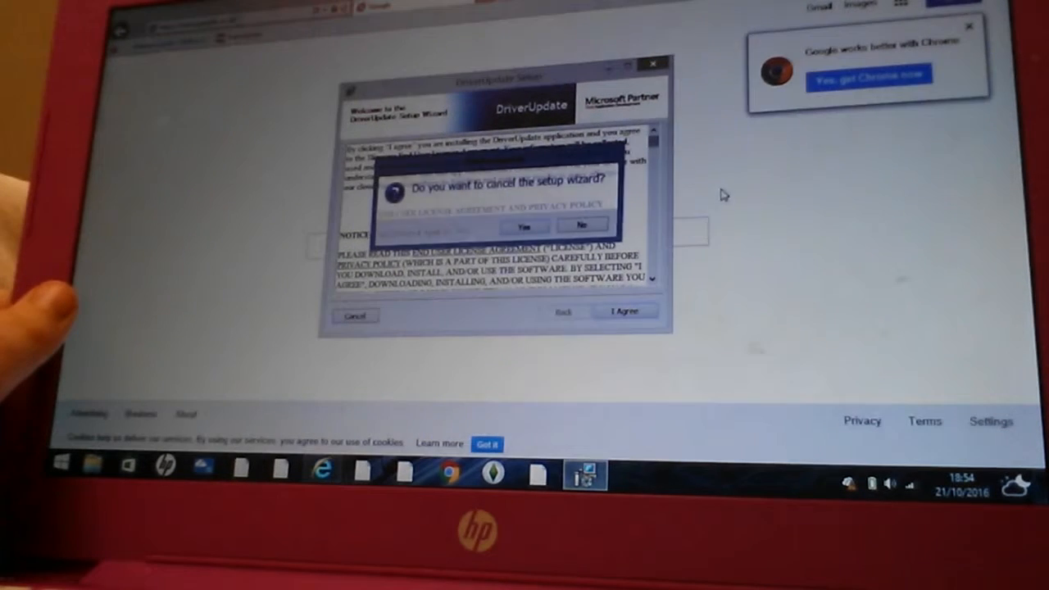
{"action": "left_click", "coordinate": [526, 225]}
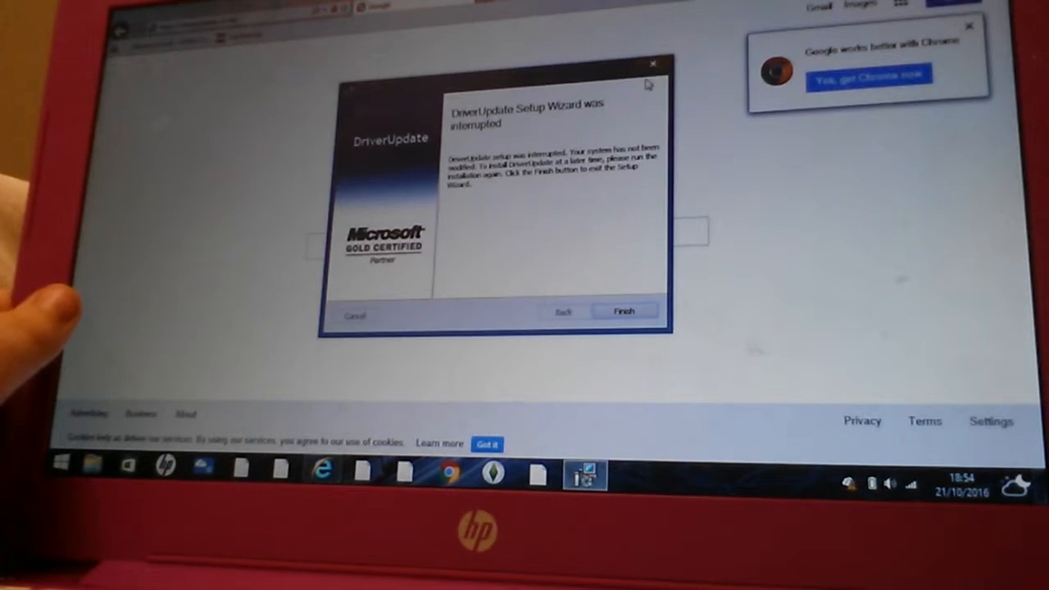
{"action": "left_click", "coordinate": [625, 310]}
{"action": "type", "text": "google gravity"}
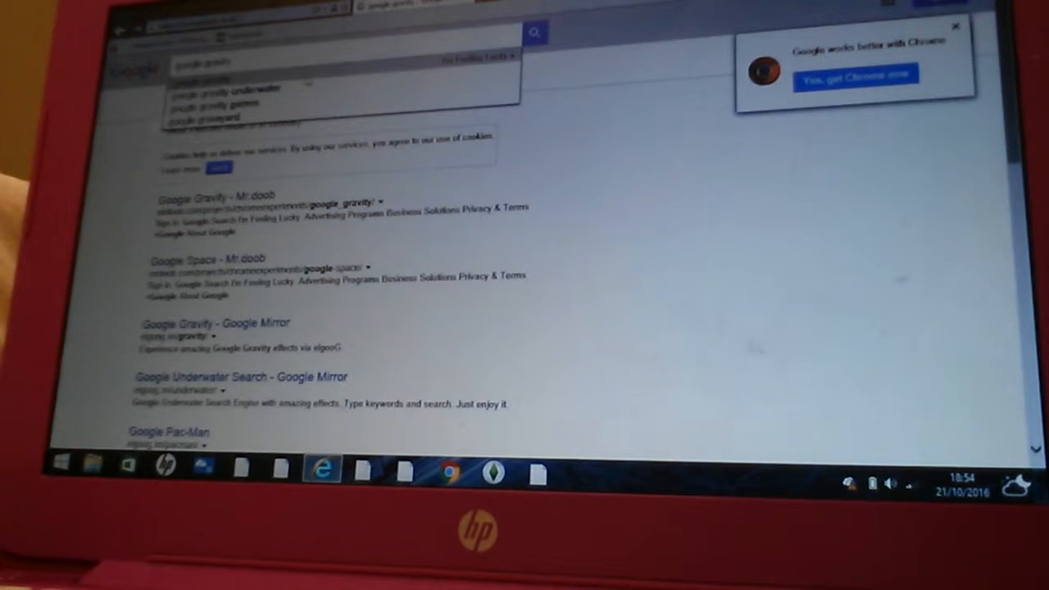
{"action": "left_click", "coordinate": [533, 32]}
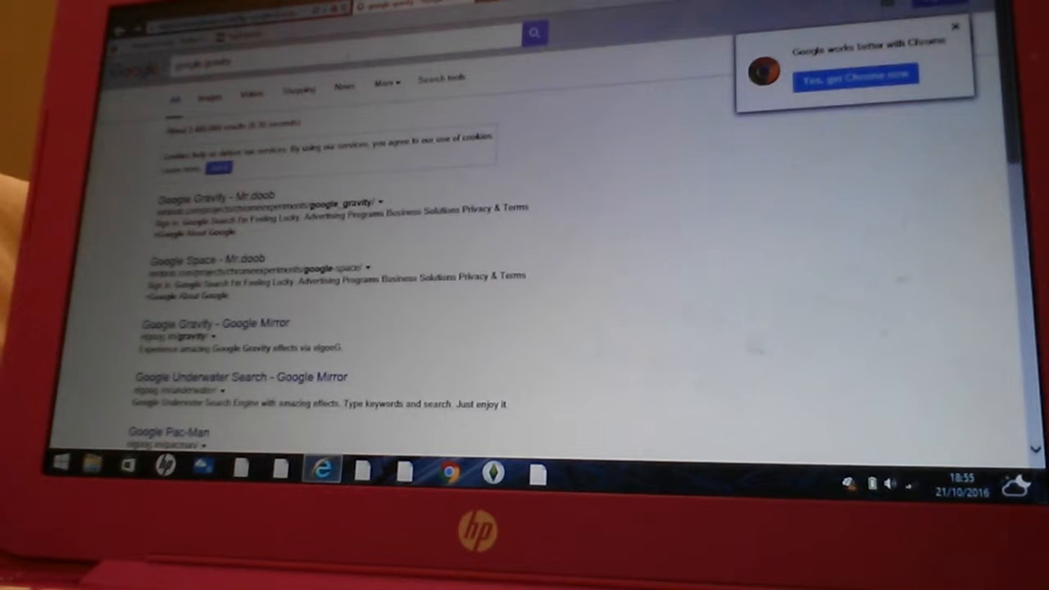
Open the 'Google Gravity - Mr.doob' result and dismiss the Chrome recommendation popup
{"action": "left_click", "coordinate": [327, 32]}
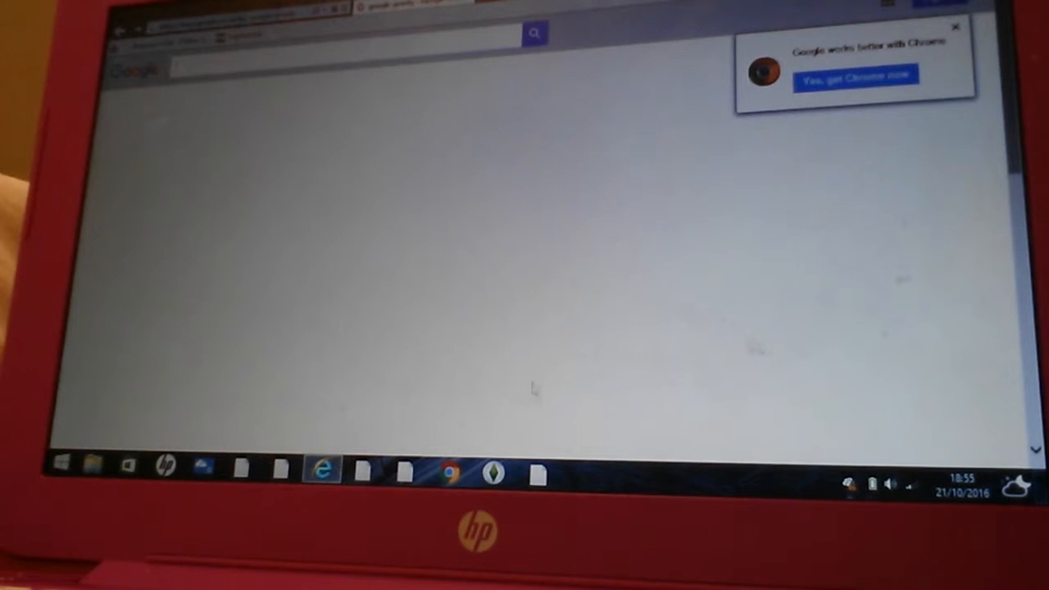
{"action": "left_click", "coordinate": [954, 28]}
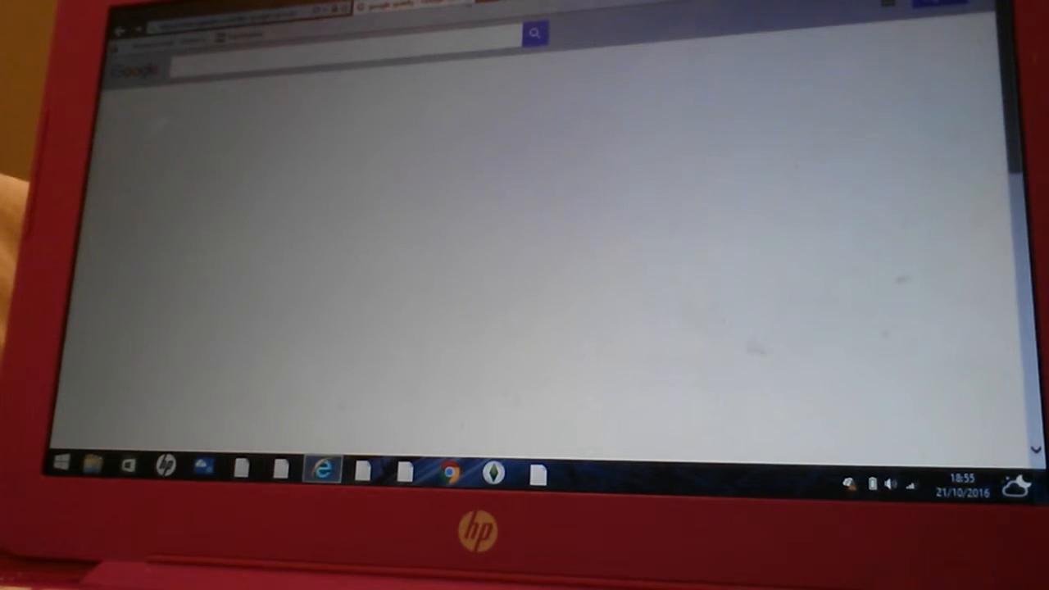